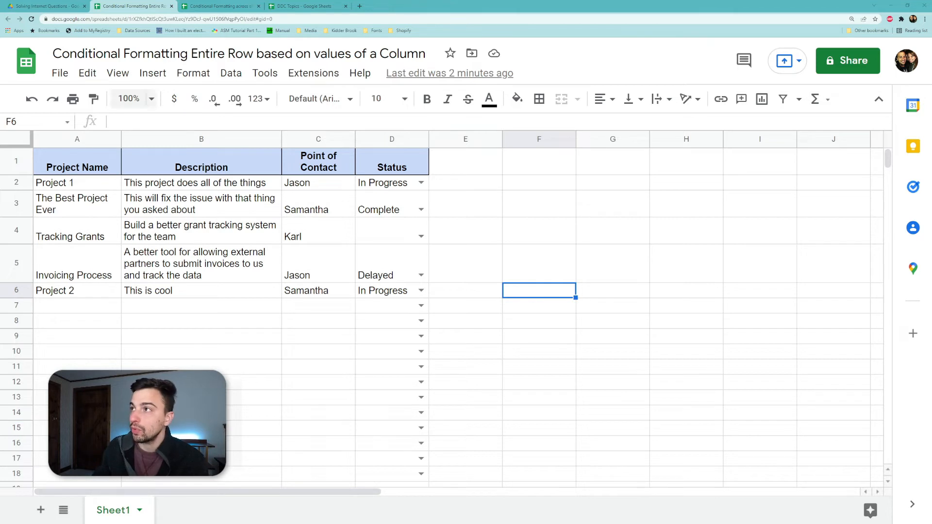
Step: Bring up the Conditional format rules sidebar from the Format menu
{"action": "left_click", "coordinate": [192, 73]}
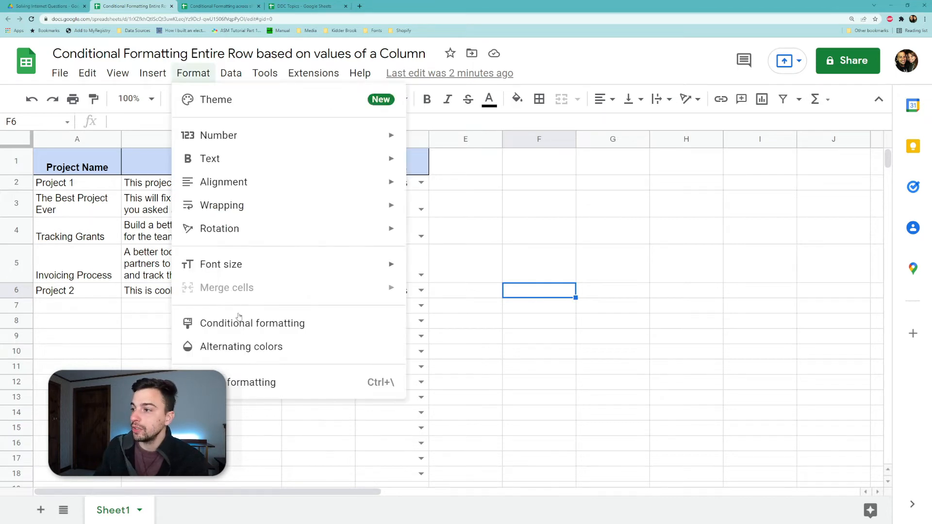
{"action": "left_click", "coordinate": [252, 323]}
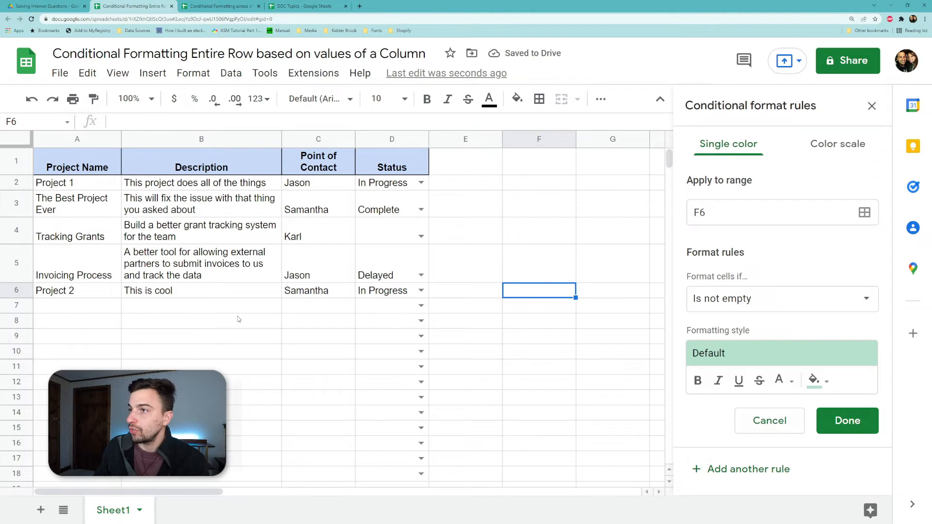
{"action": "mouse_move", "coordinate": [239, 310]}
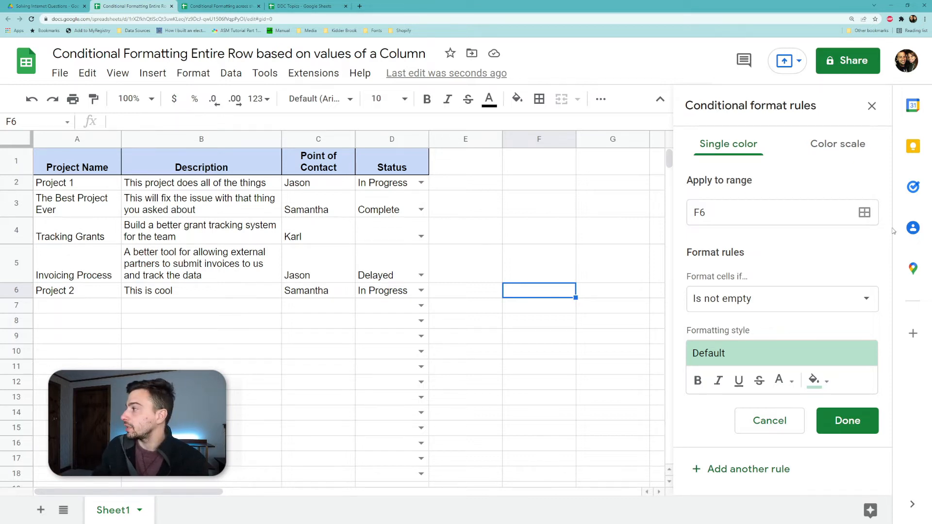
Step: Apply the rule to the range A2:D covering the project rows
{"action": "left_click", "coordinate": [864, 213]}
{"action": "type", "text": "A2:D"}
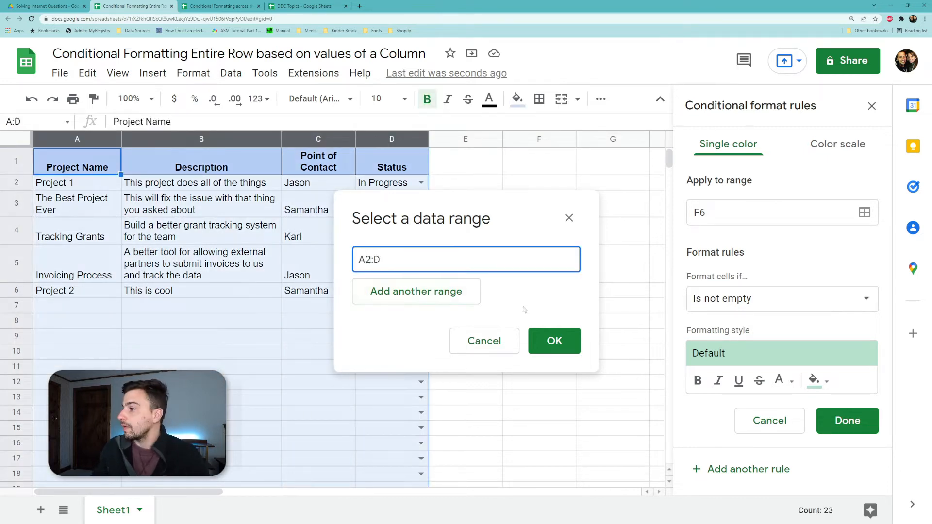
{"action": "left_click", "coordinate": [554, 341]}
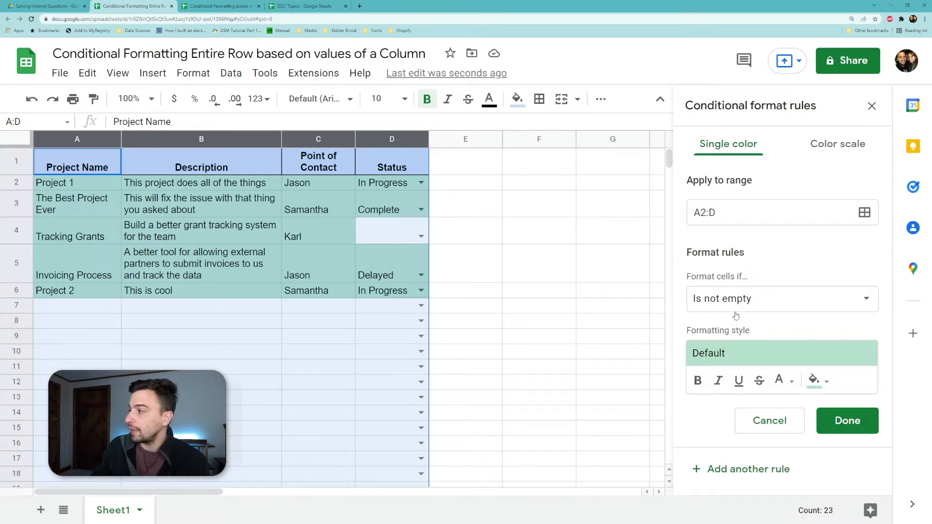
Step: Use the custom formula =$D2="In Progress" with green fill and save the rule
{"action": "left_click", "coordinate": [781, 298]}
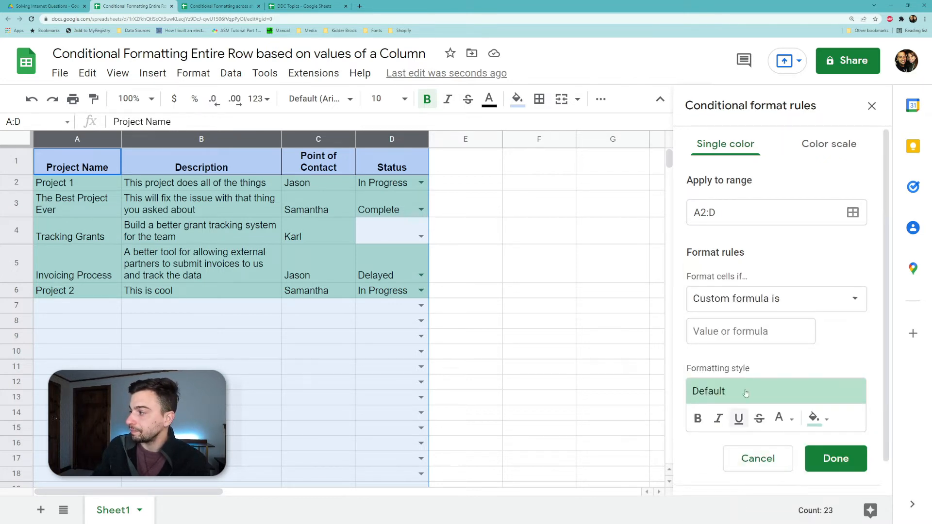
{"action": "left_click", "coordinate": [750, 331]}
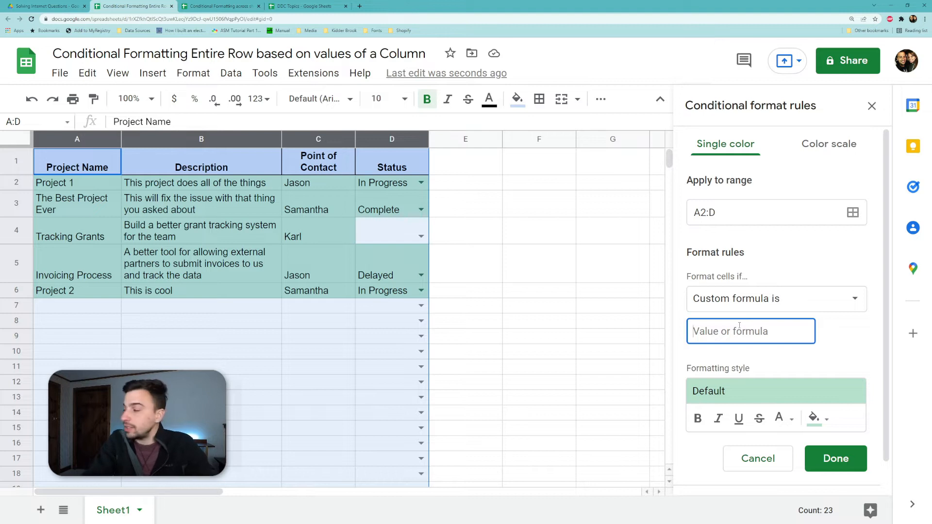
{"action": "type", "text": "="}
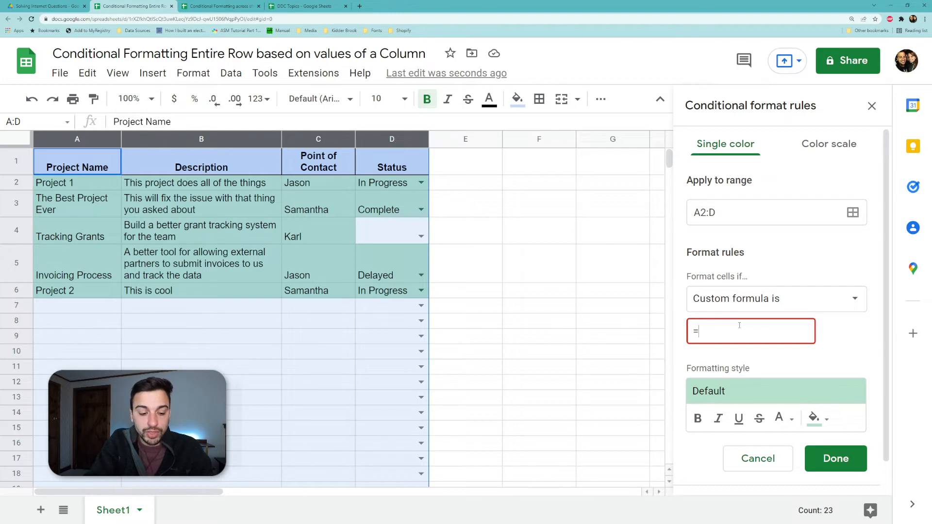
{"action": "type", "text": "D2=\""}
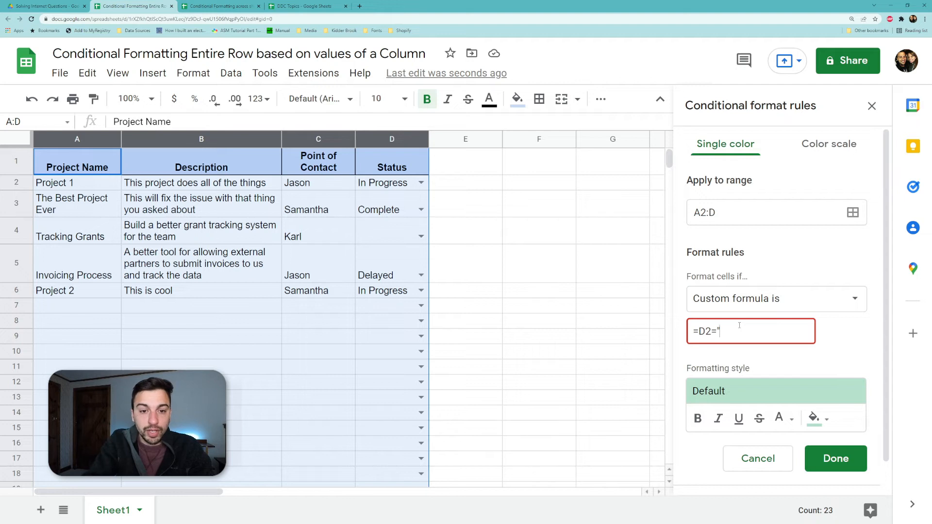
{"action": "type", "text": "In Progress\""}
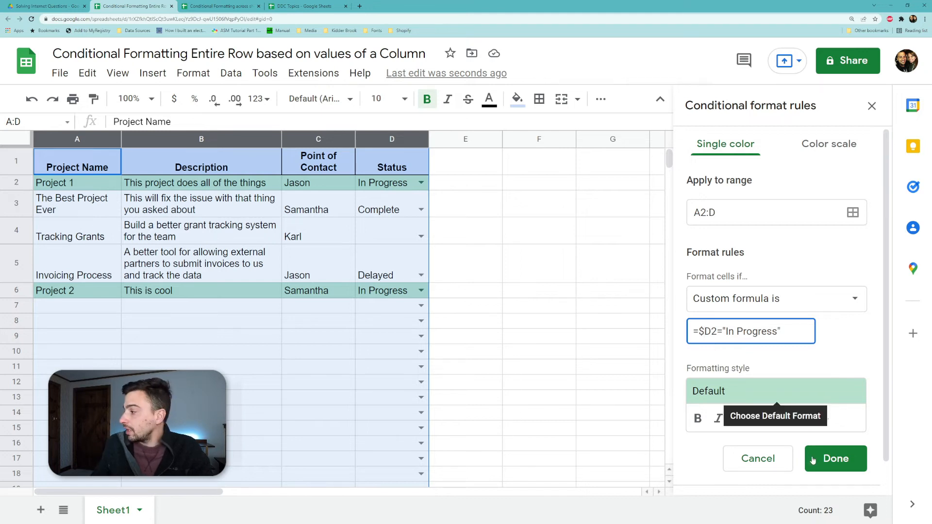
{"action": "left_click", "coordinate": [835, 459]}
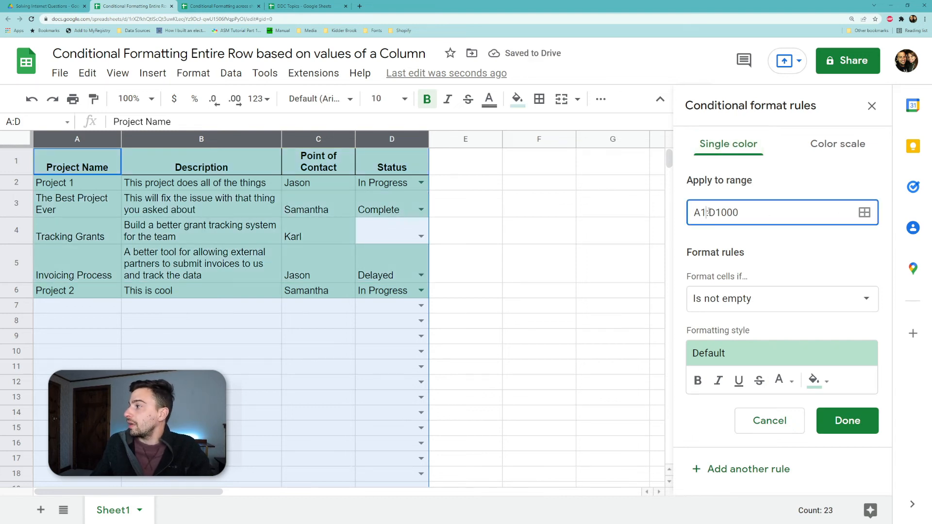
Step: Add a second rule on A2:D1000 with custom formula =$D2="Delayed" and red fill
{"action": "type", "text": "A2:D1000"}
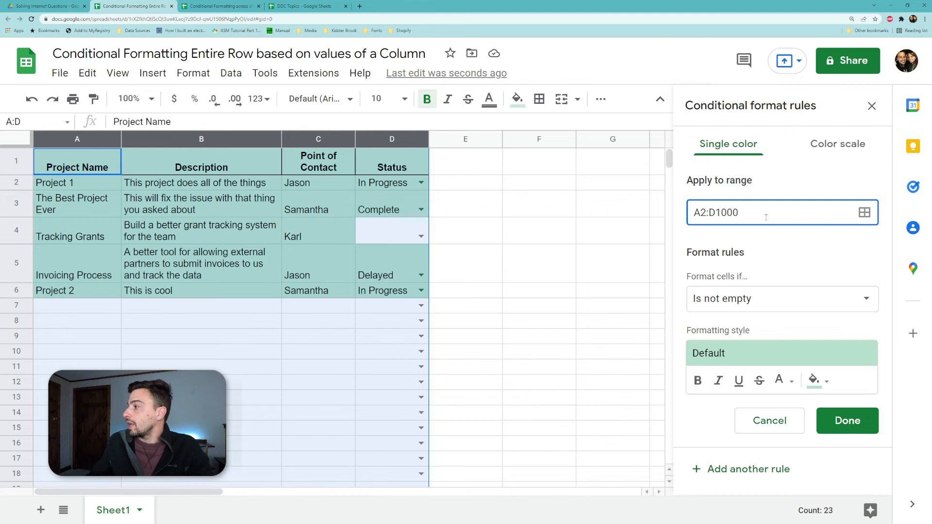
{"action": "left_click", "coordinate": [781, 298]}
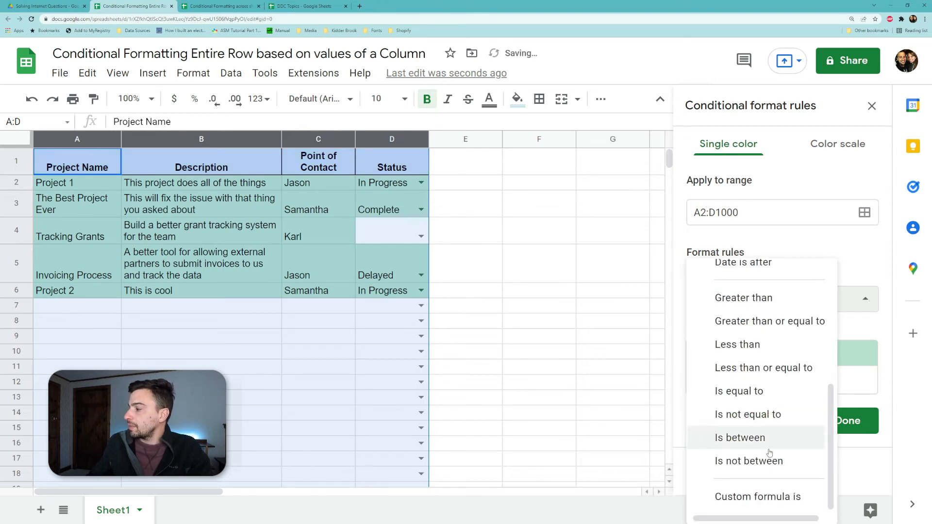
{"action": "left_click", "coordinate": [756, 496]}
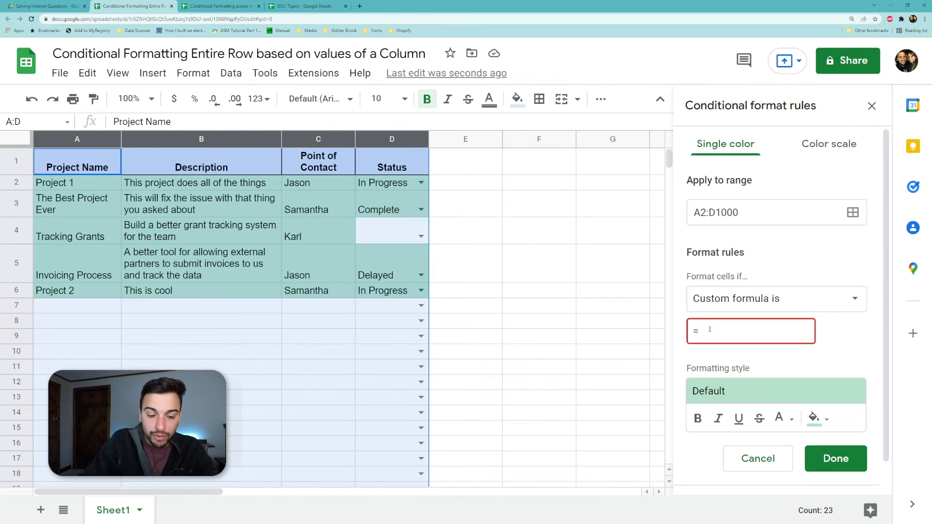
{"action": "type", "text": "=$D2=\"Delayed"}
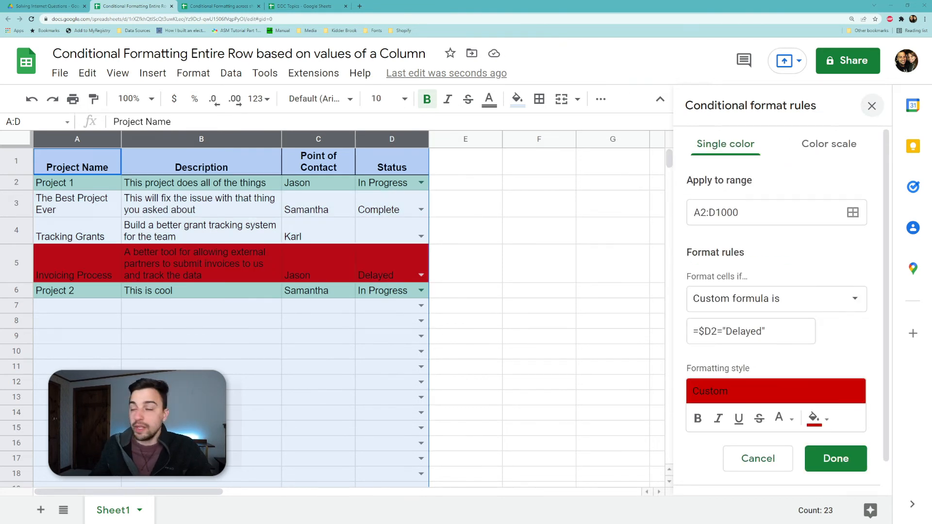
{"action": "left_click", "coordinate": [836, 458]}
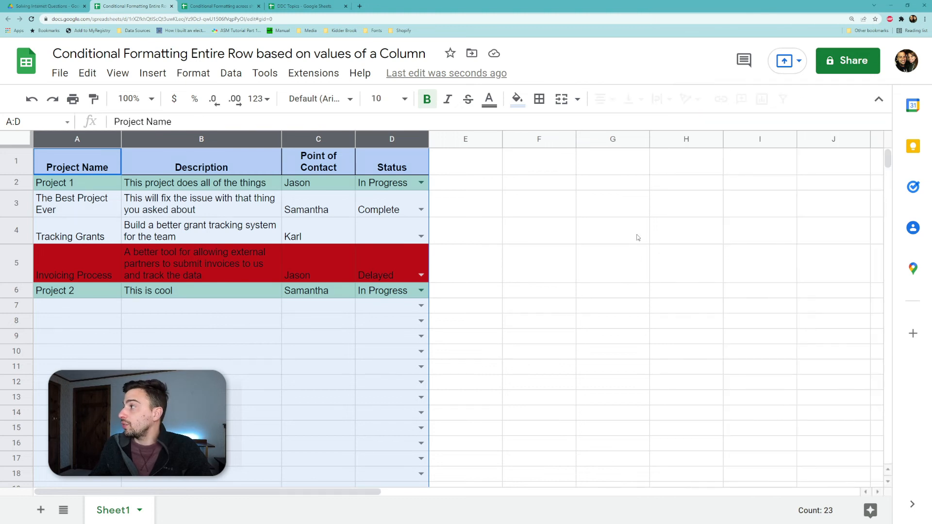
Step: Enter test data 'sldkfj' in row 7 and set its status to Delayed, turning the row red
{"action": "left_click", "coordinate": [77, 305]}
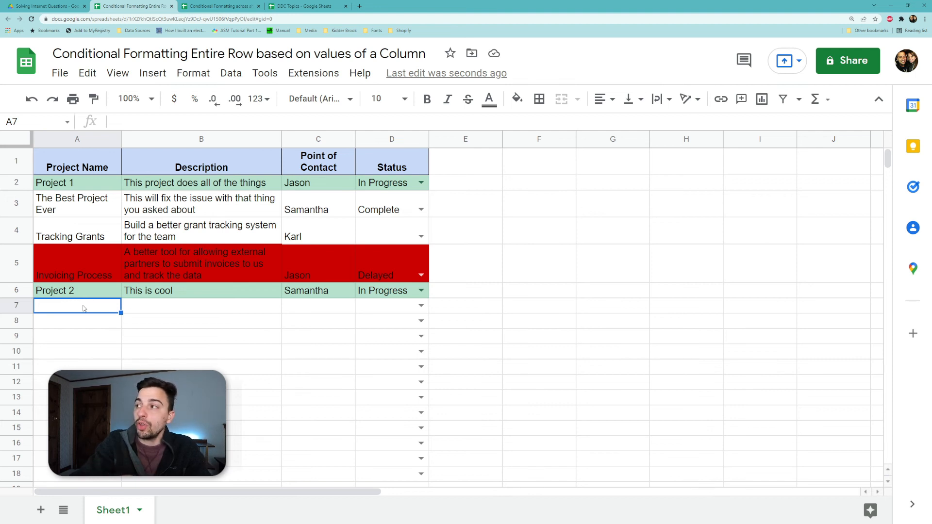
{"action": "type", "text": "sldkfj"}
{"action": "left_click", "coordinate": [201, 305]}
{"action": "type", "text": "lksdf"}
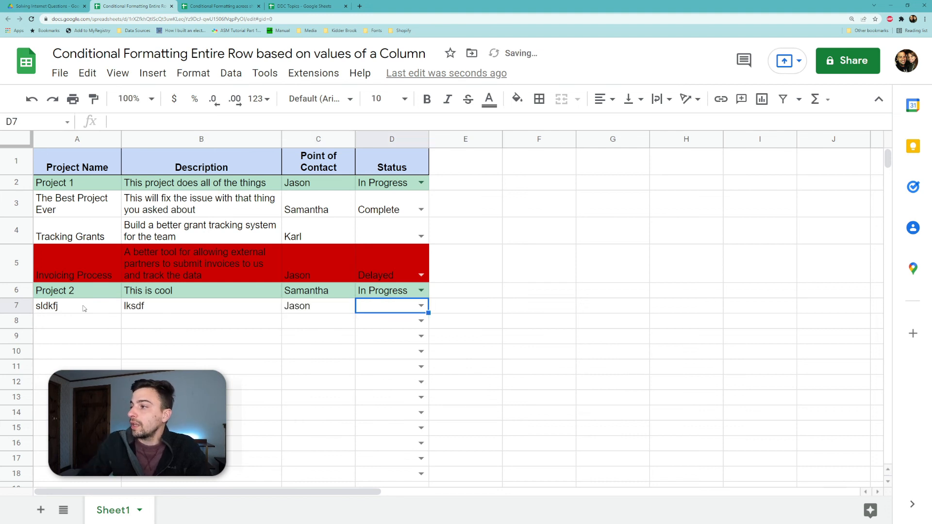
{"action": "left_click", "coordinate": [421, 306]}
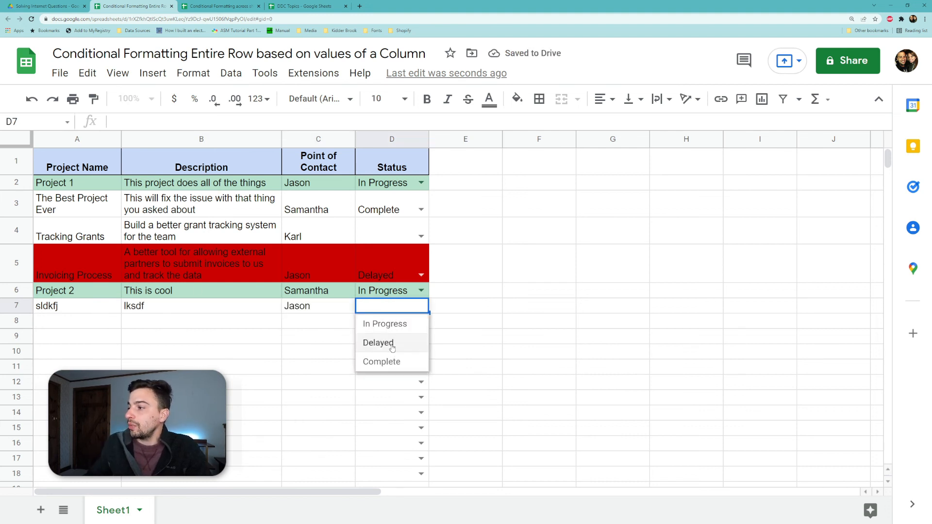
{"action": "left_click", "coordinate": [378, 343]}
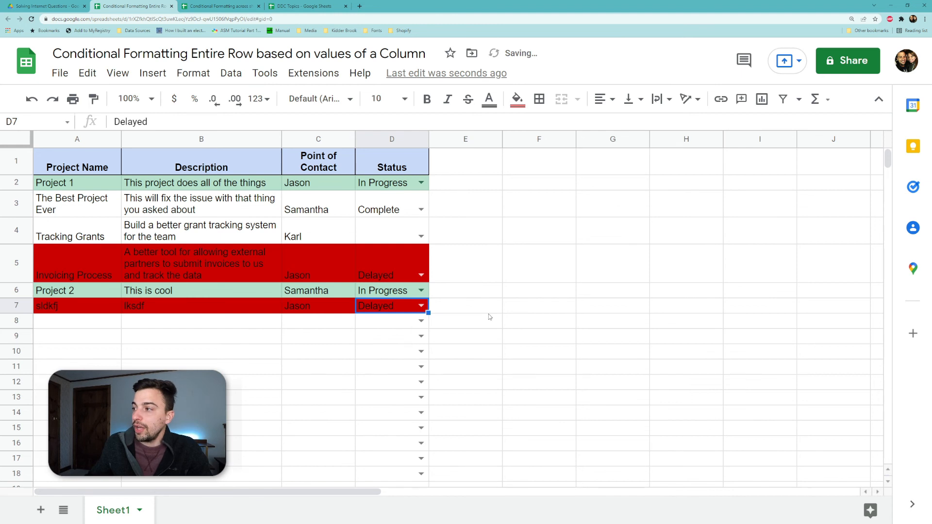